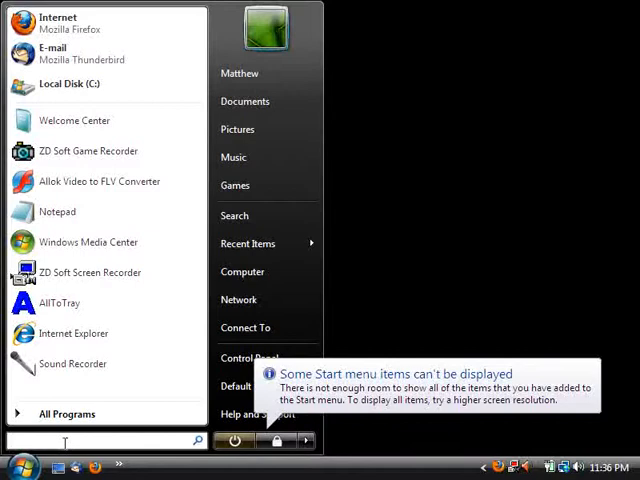
# Launch Command Prompt as administrator from Start Search 'com', approving the UAC prompt
pyautogui.write('com')
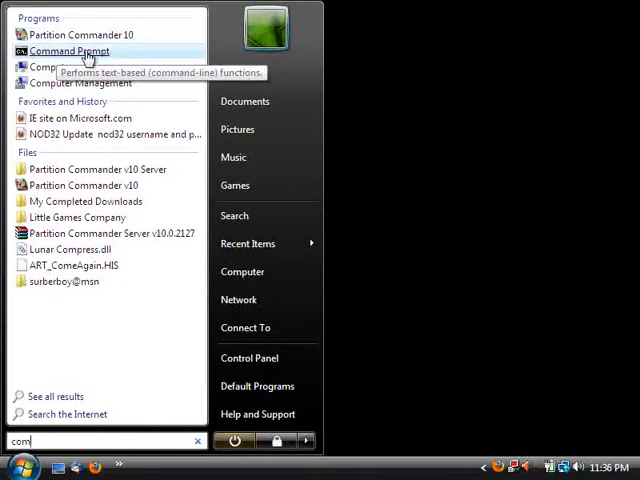
pyautogui.rightClick(68, 51)
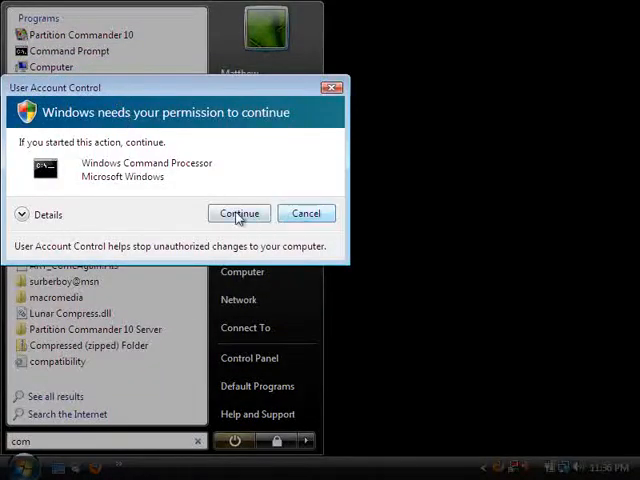
pyautogui.click(238, 213)
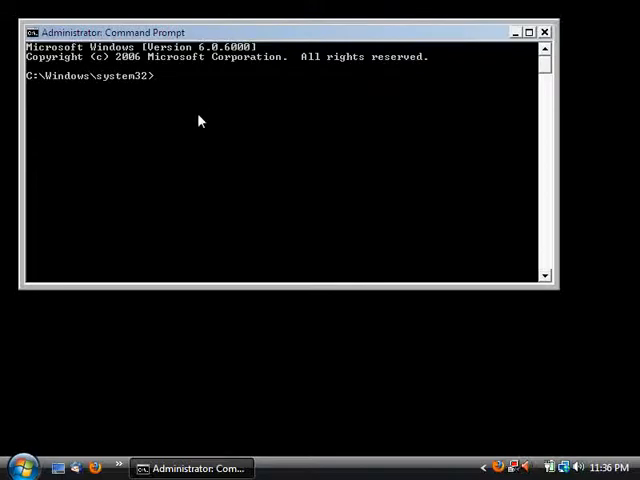
# Run 'net user administrator /active:yes' to enable the built-in Administrator account
pyautogui.write('net')
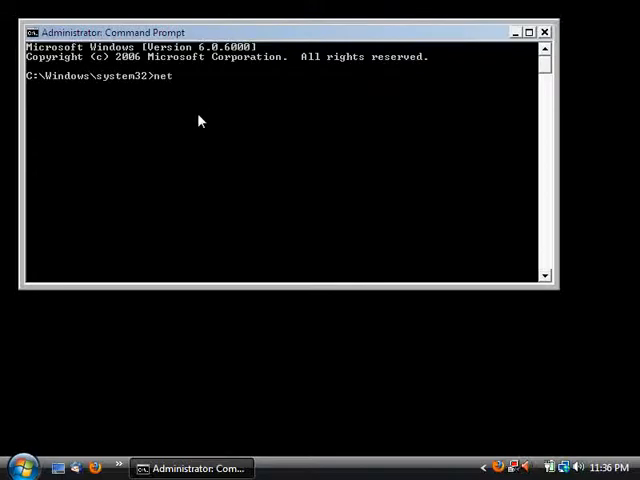
pyautogui.write('user')
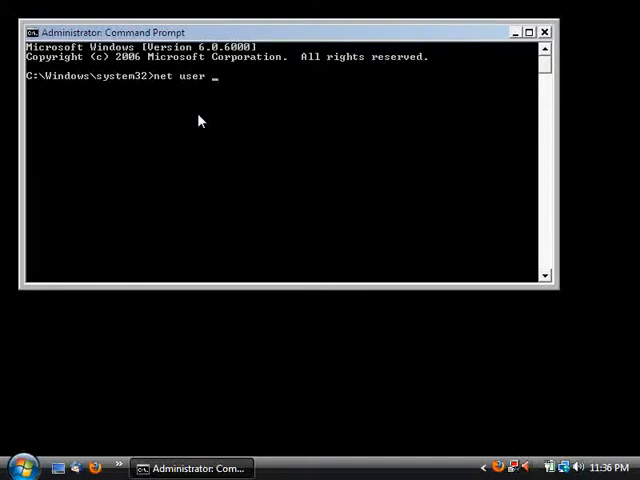
pyautogui.write('admi')
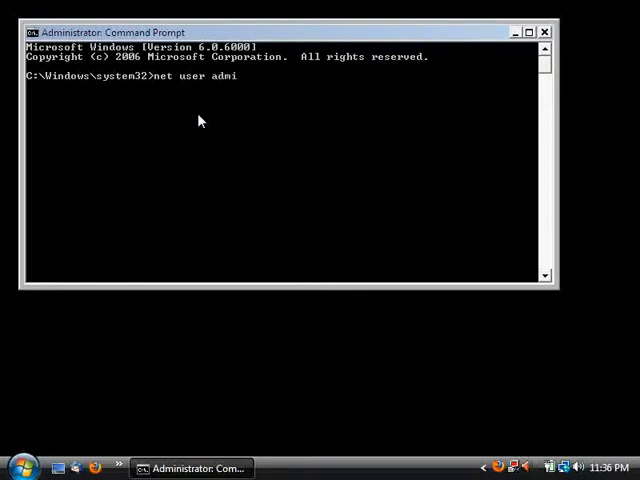
pyautogui.write('nistrat')
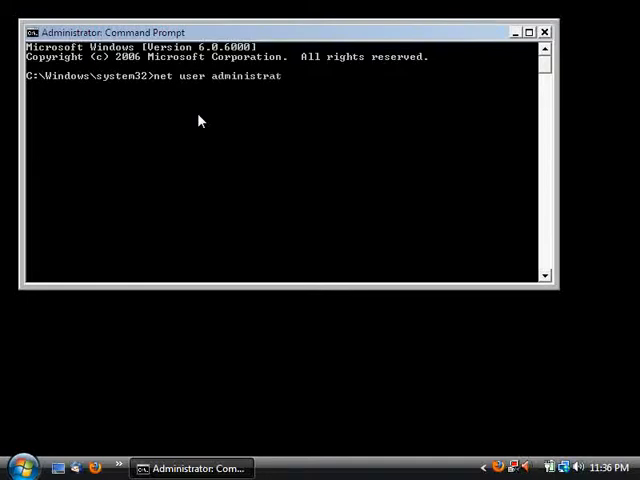
pyautogui.write('or')
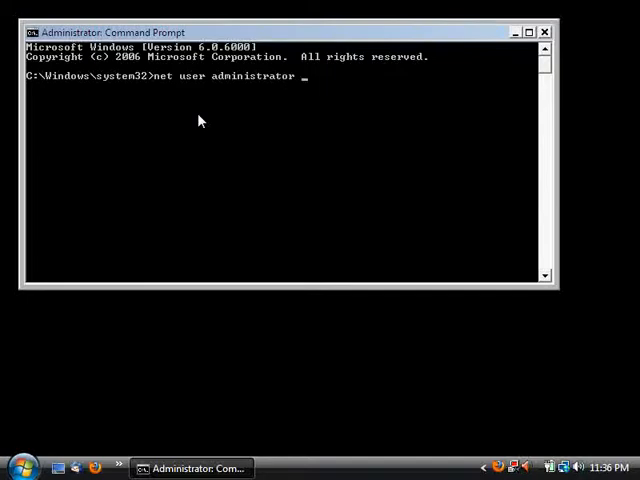
pyautogui.write('/active')
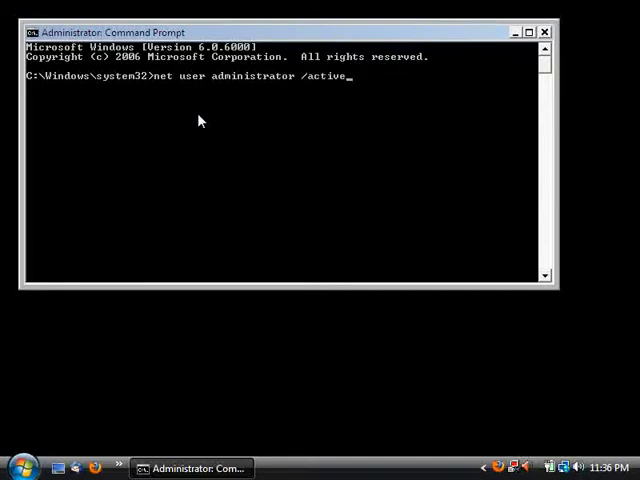
pyautogui.write('yes')
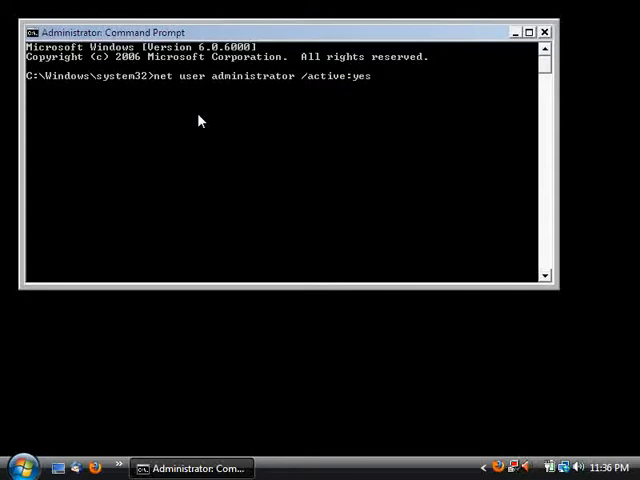
pyautogui.press('Return')
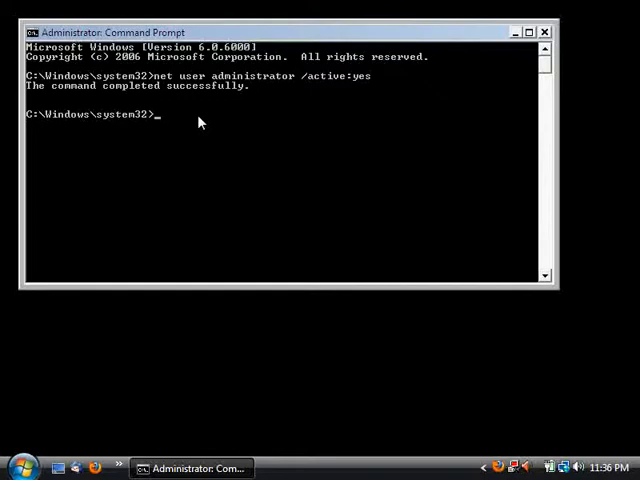
# Run 'net user administrator /active:no' to disable the built-in Administrator account
pyautogui.write('net')
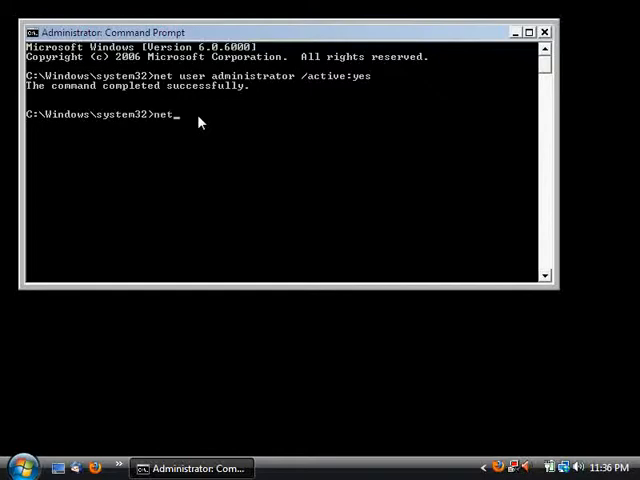
pyautogui.write('user')
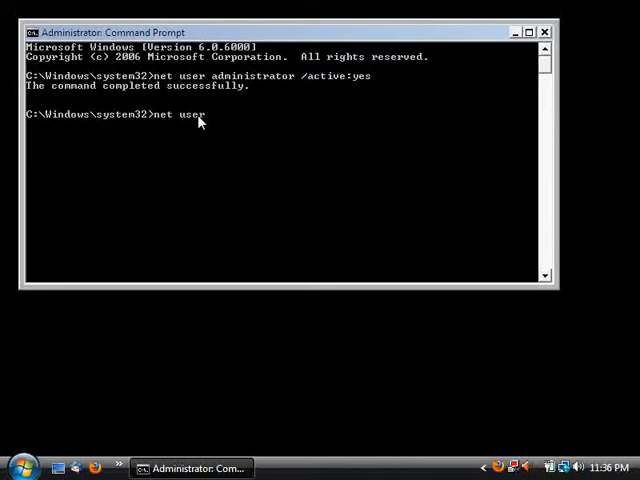
pyautogui.write('administra')
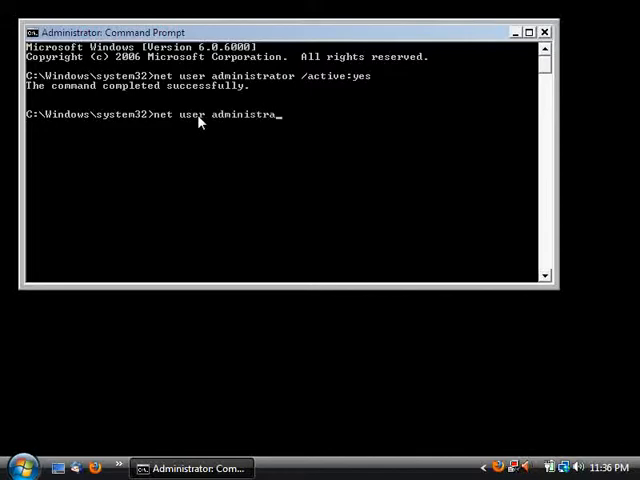
pyautogui.write('tor')
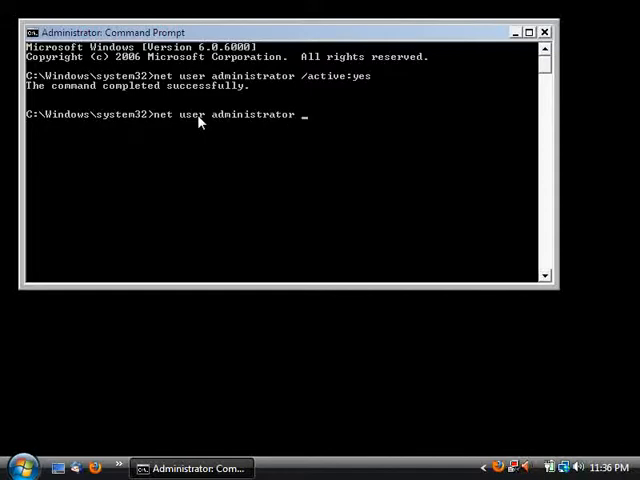
pyautogui.write('/acti')
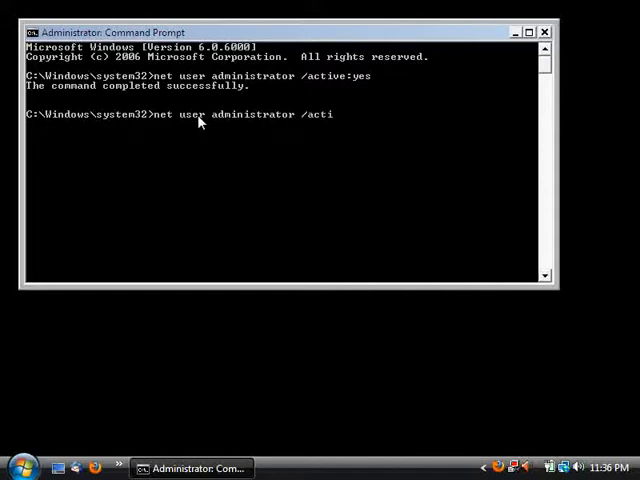
pyautogui.write('ve')
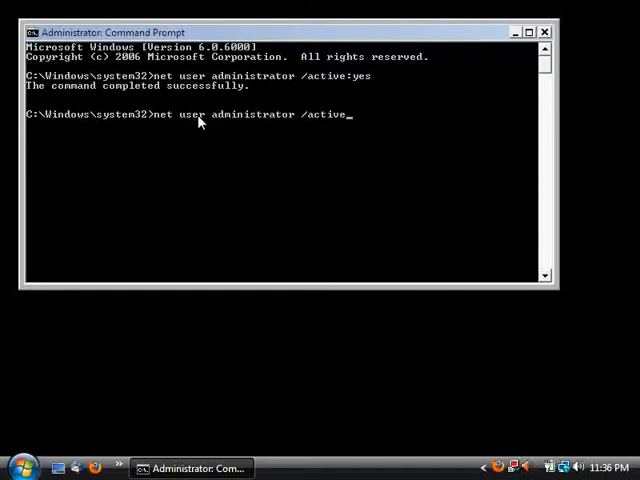
pyautogui.write('no')
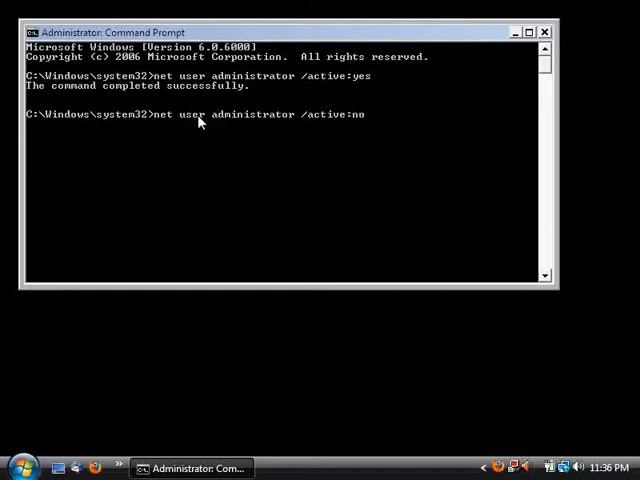
pyautogui.press('Return')
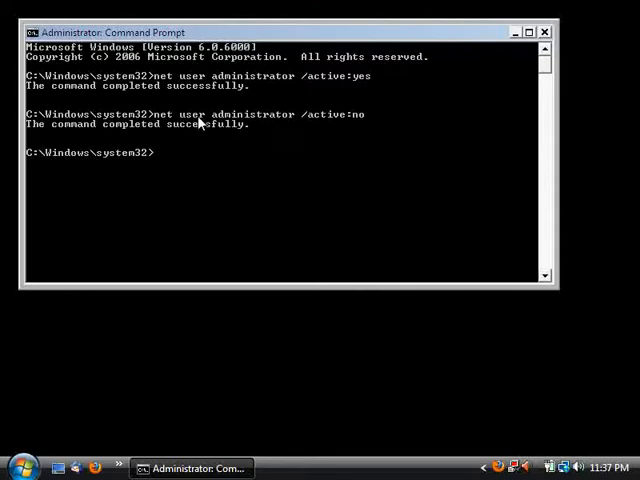
pyautogui.moveTo(207, 139)
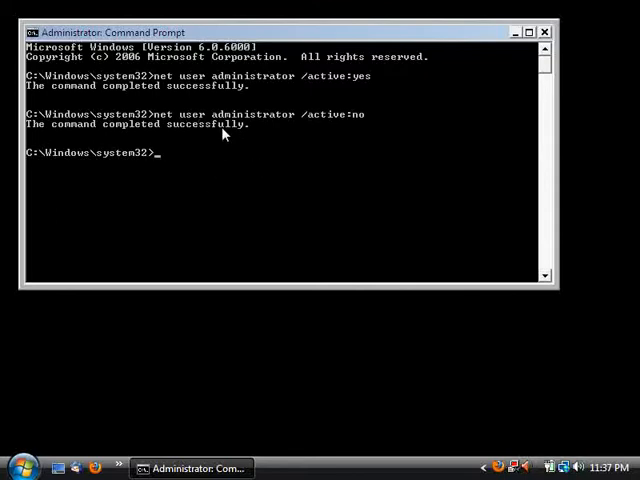
pyautogui.moveTo(432, 207)
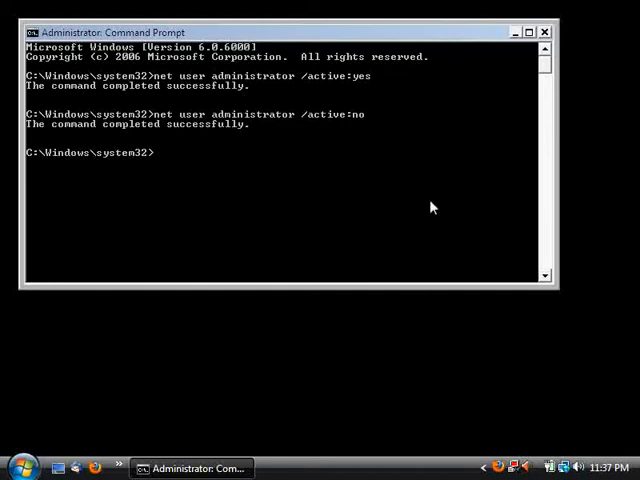